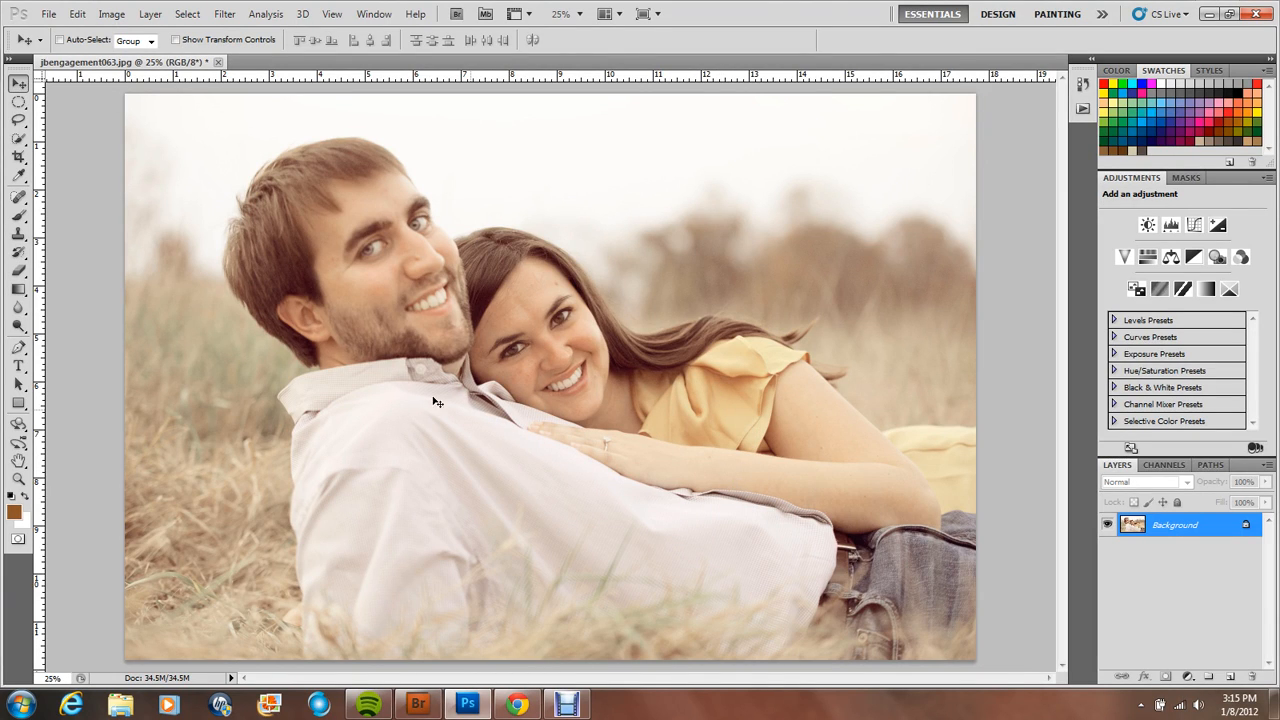
# Choose the Rectangle Tool from the shape flyout to draw over the engagement photo.
pyautogui.click(18, 404)
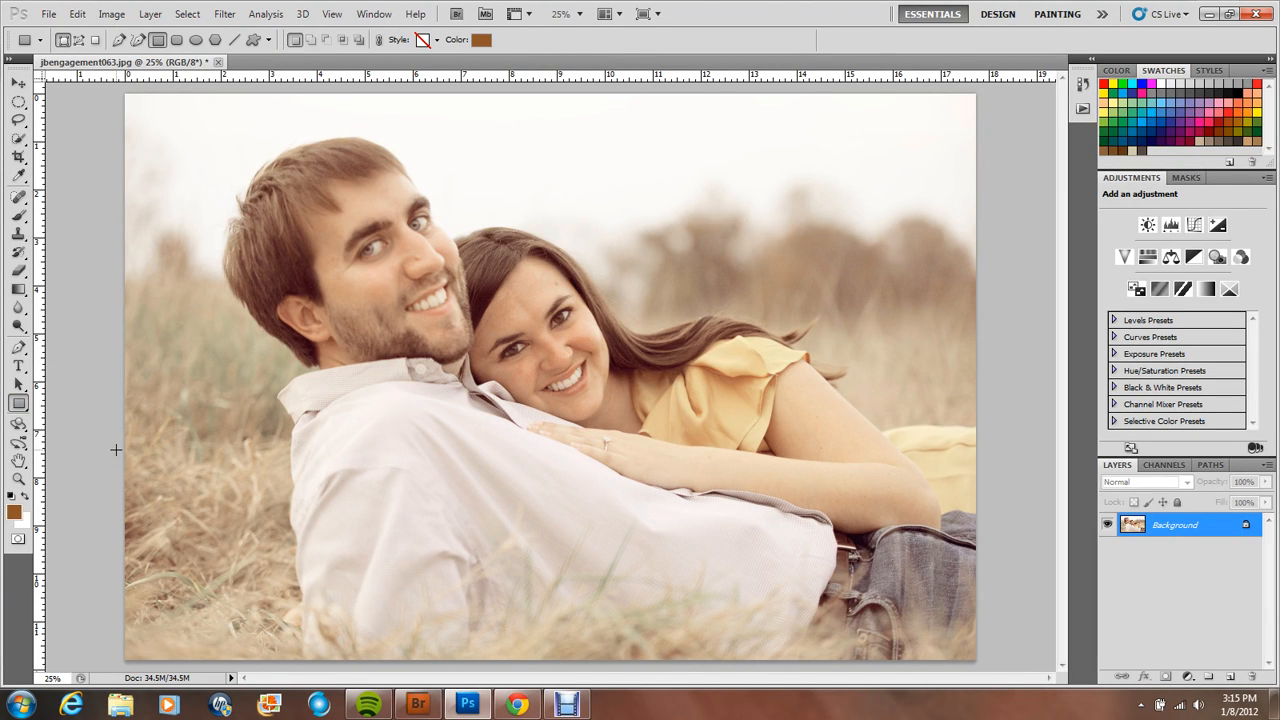
pyautogui.moveTo(50, 408)
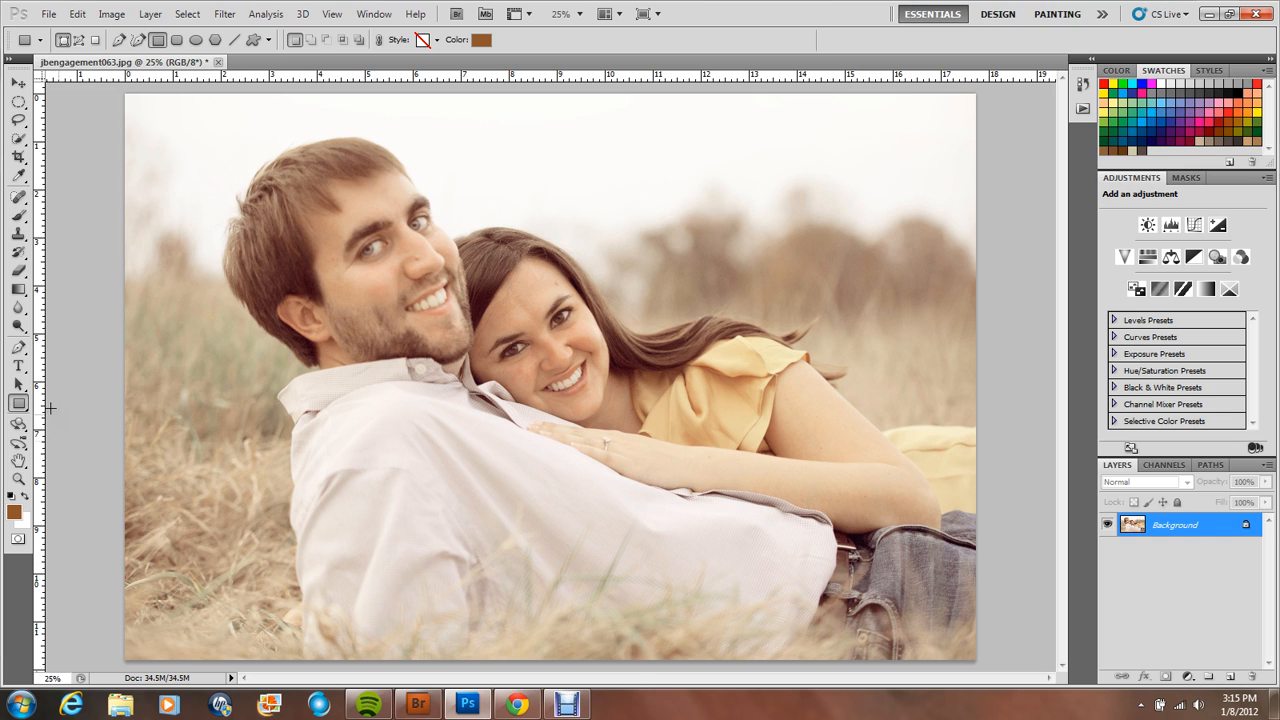
pyautogui.click(18, 404)
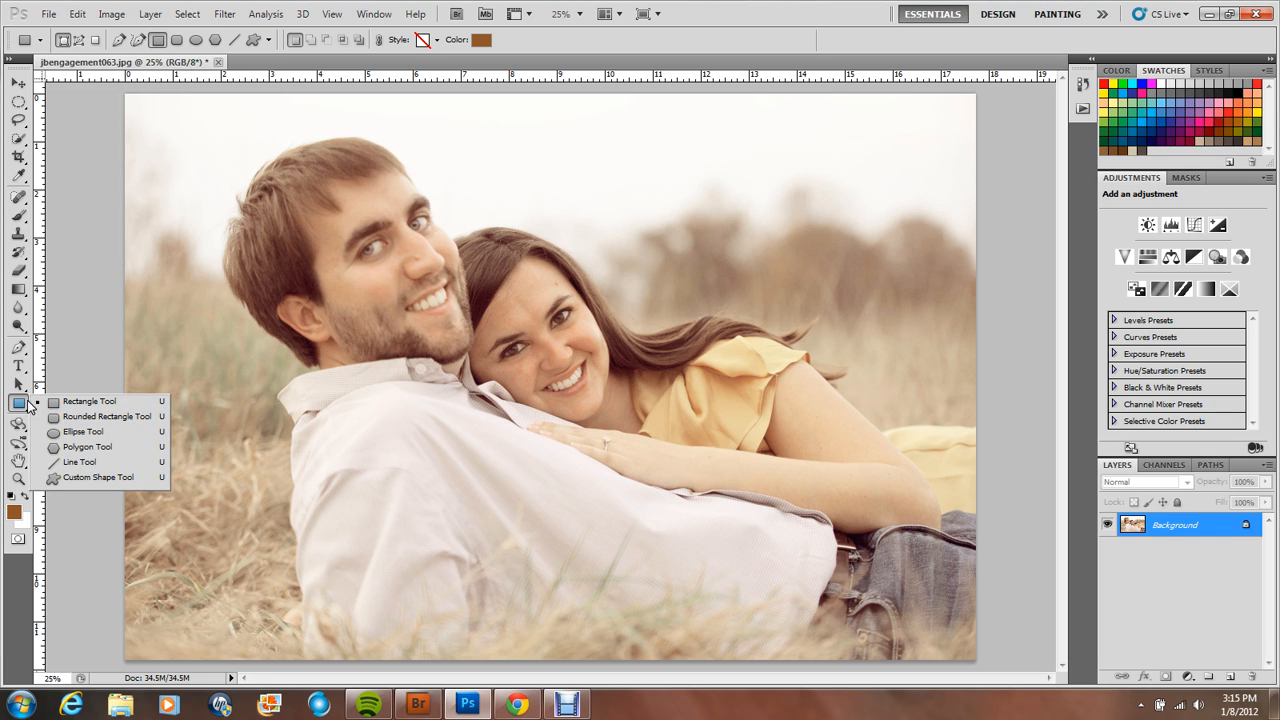
pyautogui.click(88, 400)
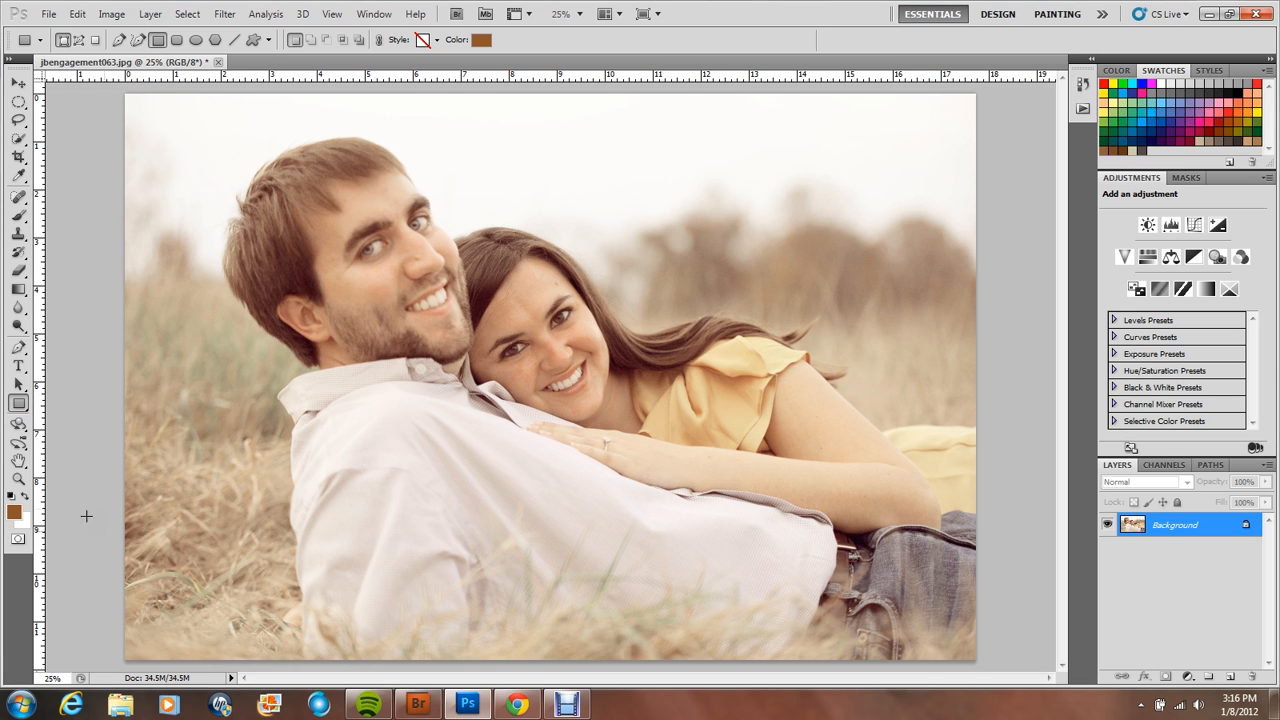
# Set the foreground to white and draw a wide rectangle across the photo's bottom strip.
pyautogui.click(16, 512)
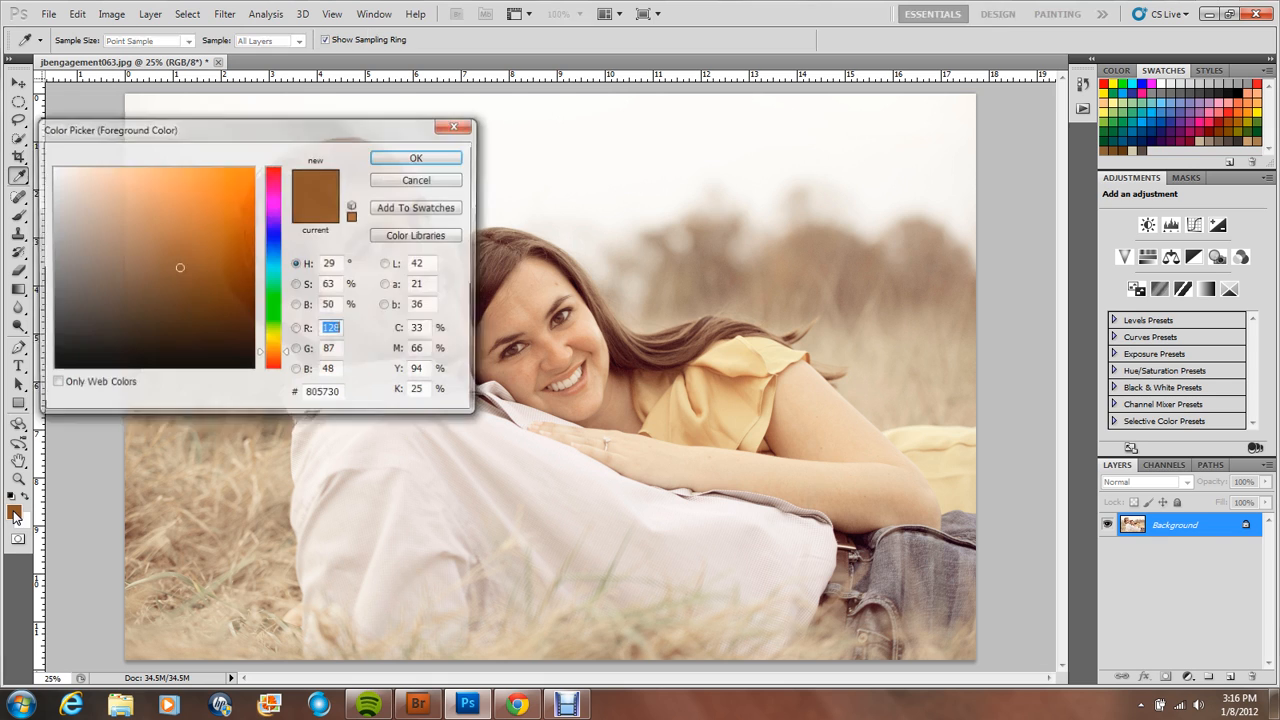
pyautogui.click(416, 158)
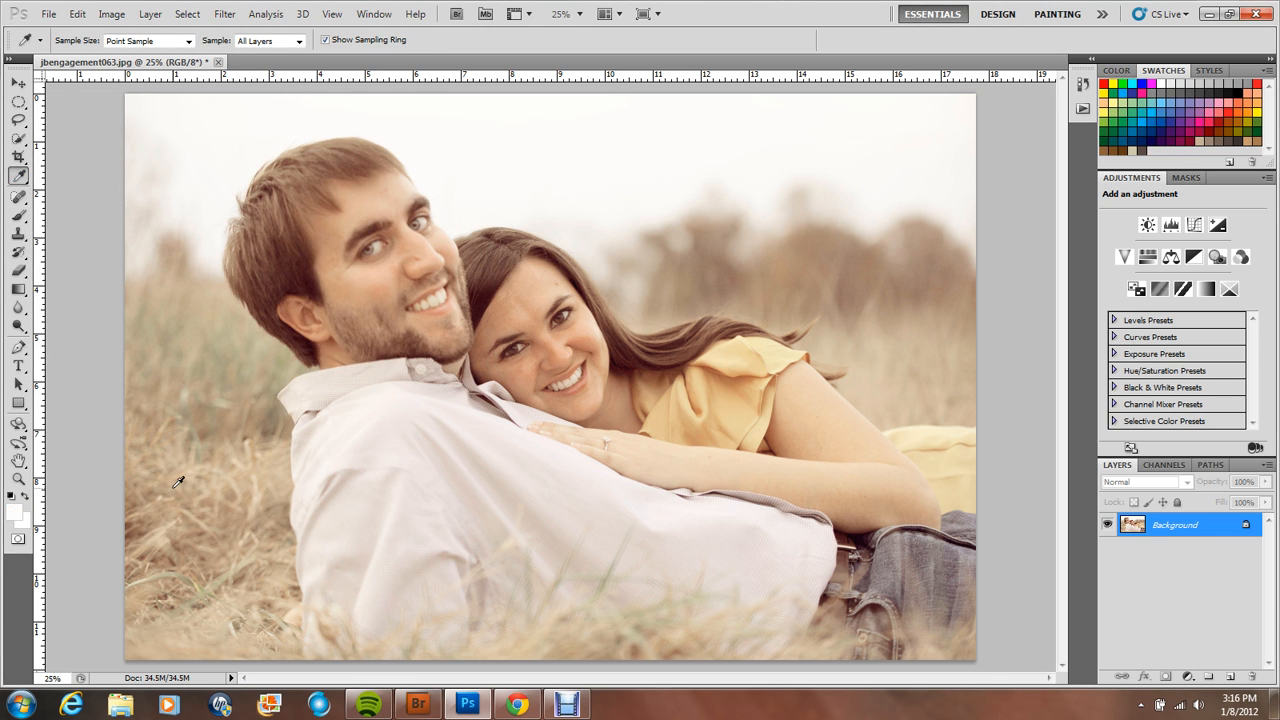
pyautogui.click(18, 404)
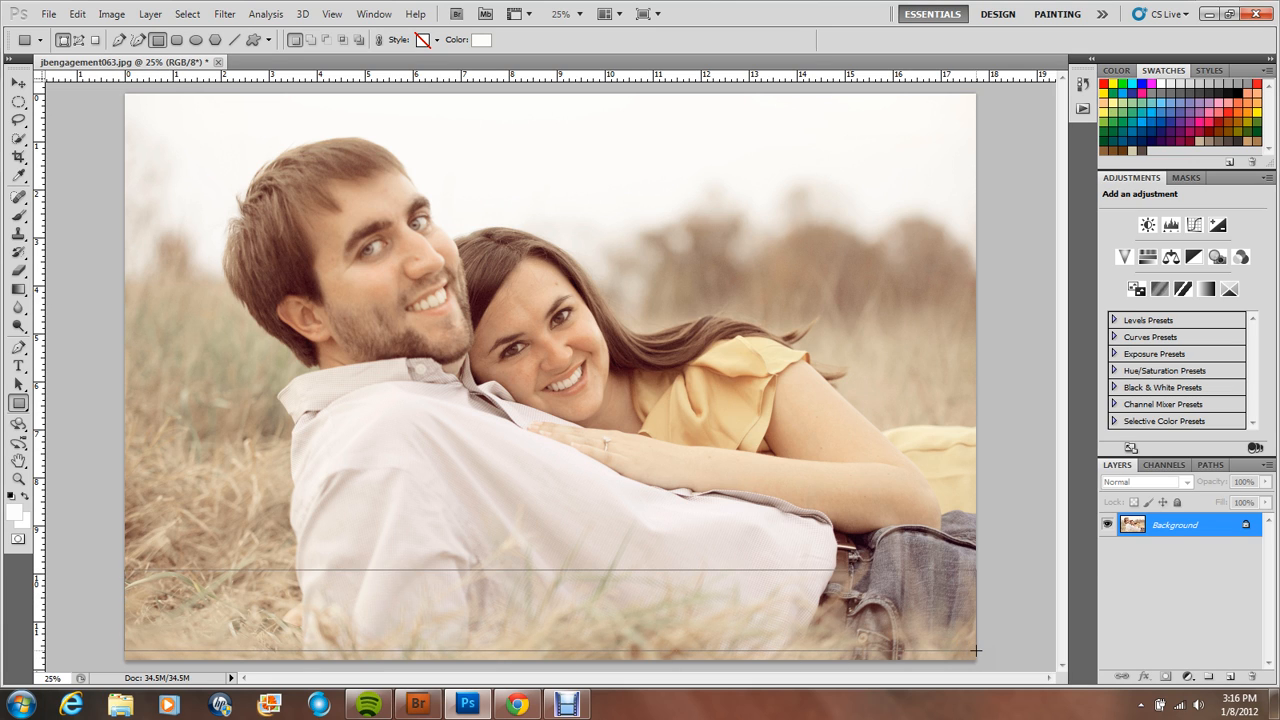
pyautogui.moveTo(124, 570); pyautogui.dragTo(976, 652)
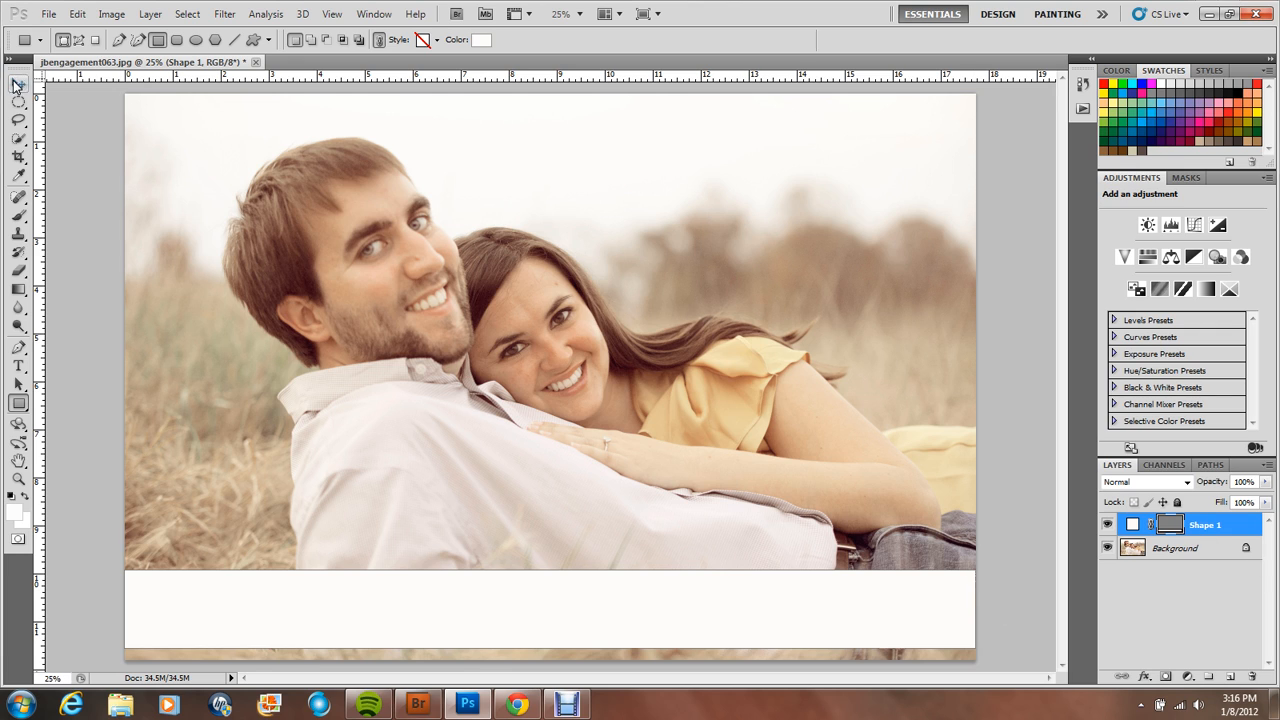
# Lower the Shape 1 band's opacity to 31% so the photo shows through.
pyautogui.click(18, 96)
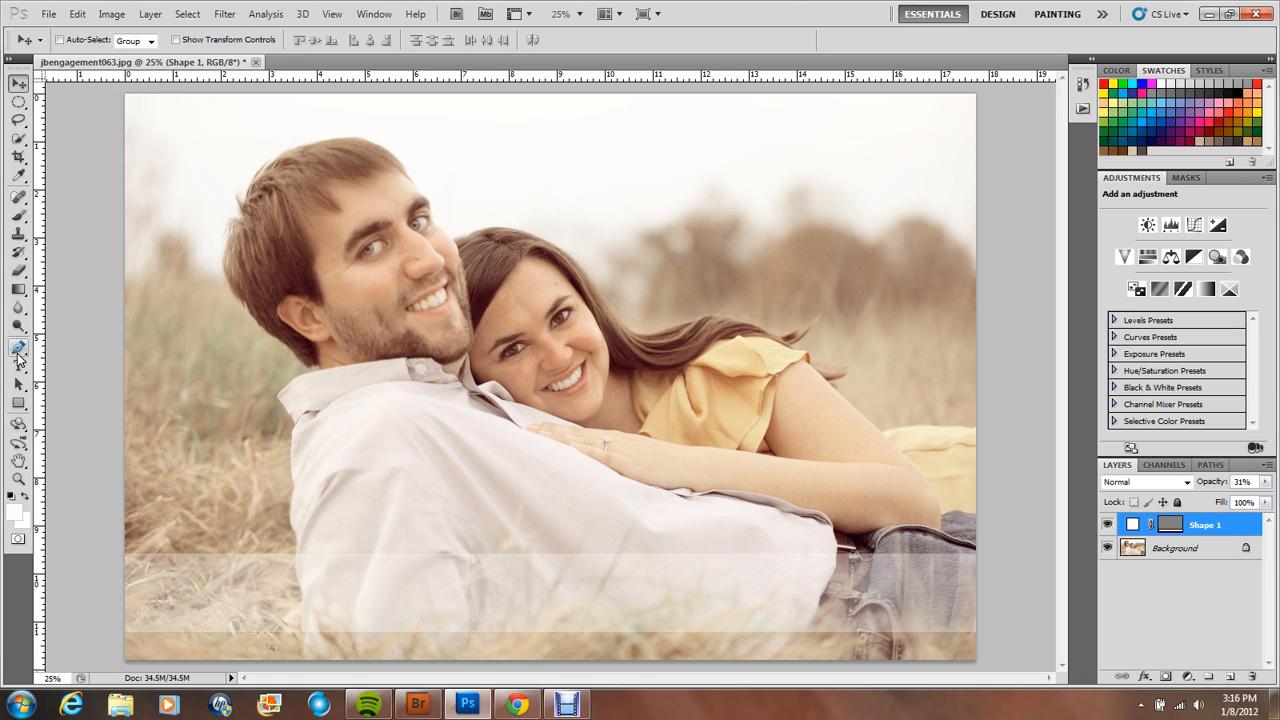
pyautogui.click(18, 364)
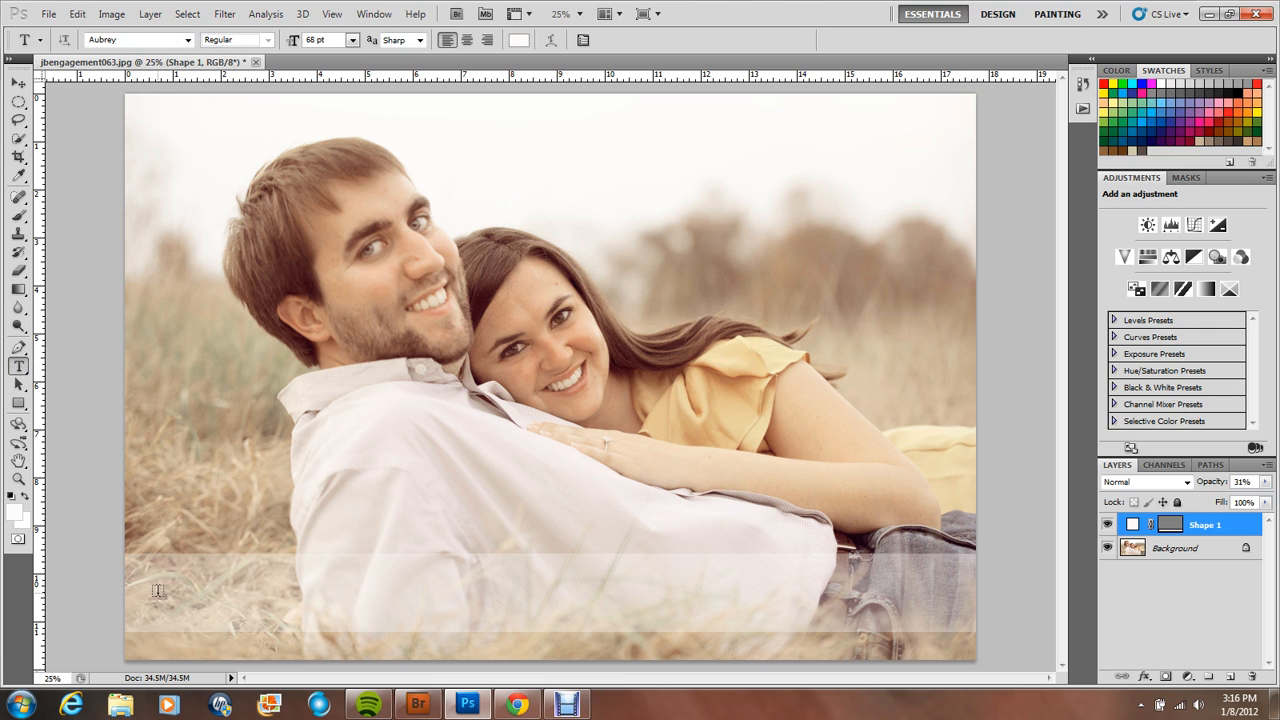
pyautogui.click(164, 590)
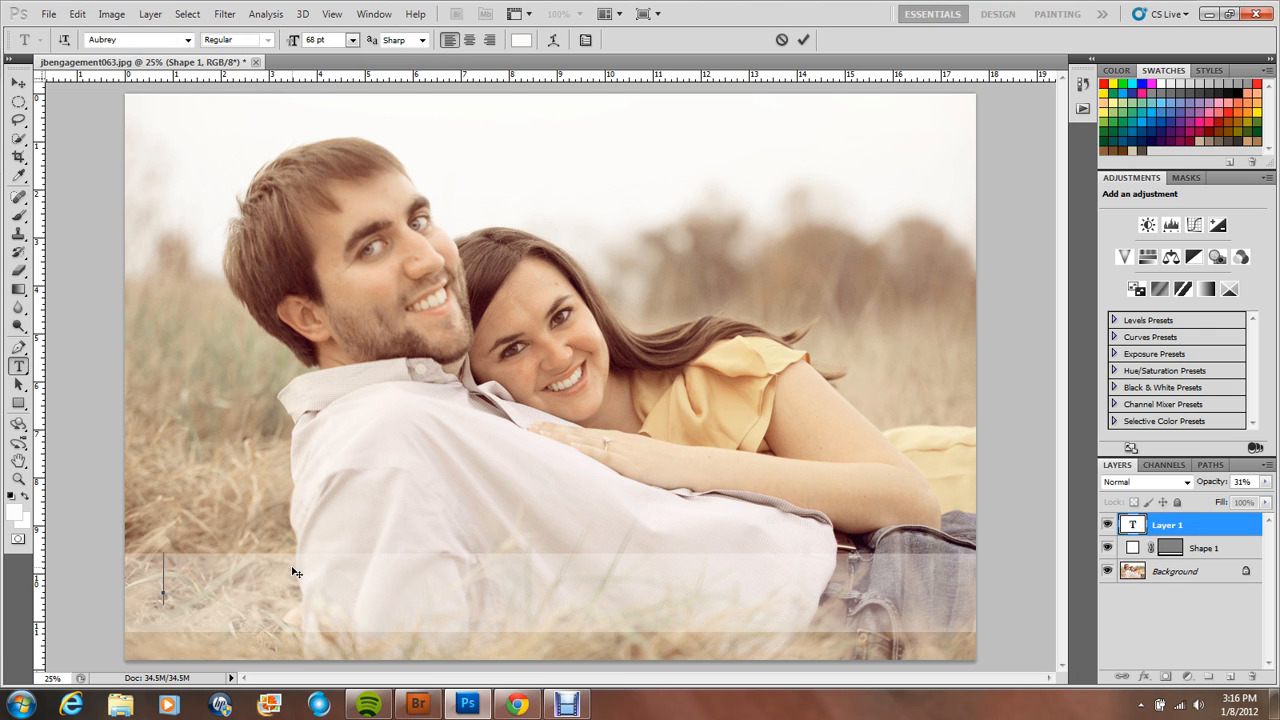
pyautogui.write('callie')
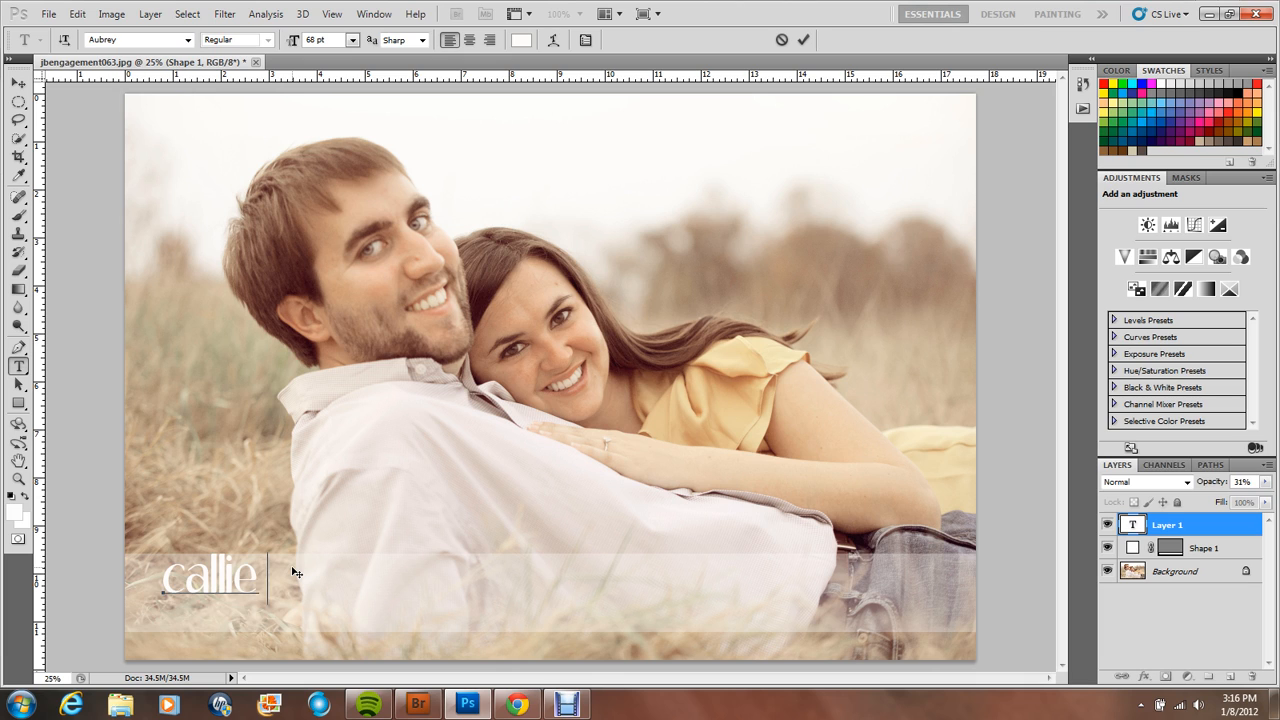
pyautogui.write('beale')
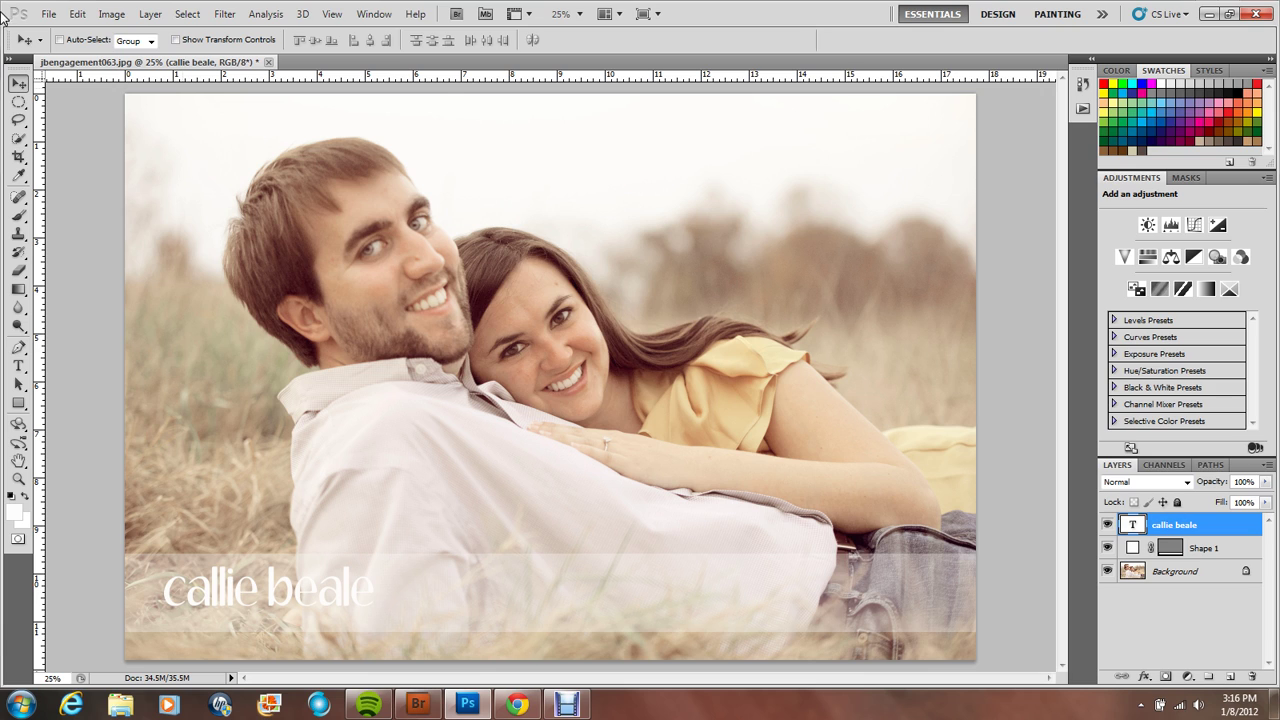
pyautogui.click(18, 176)
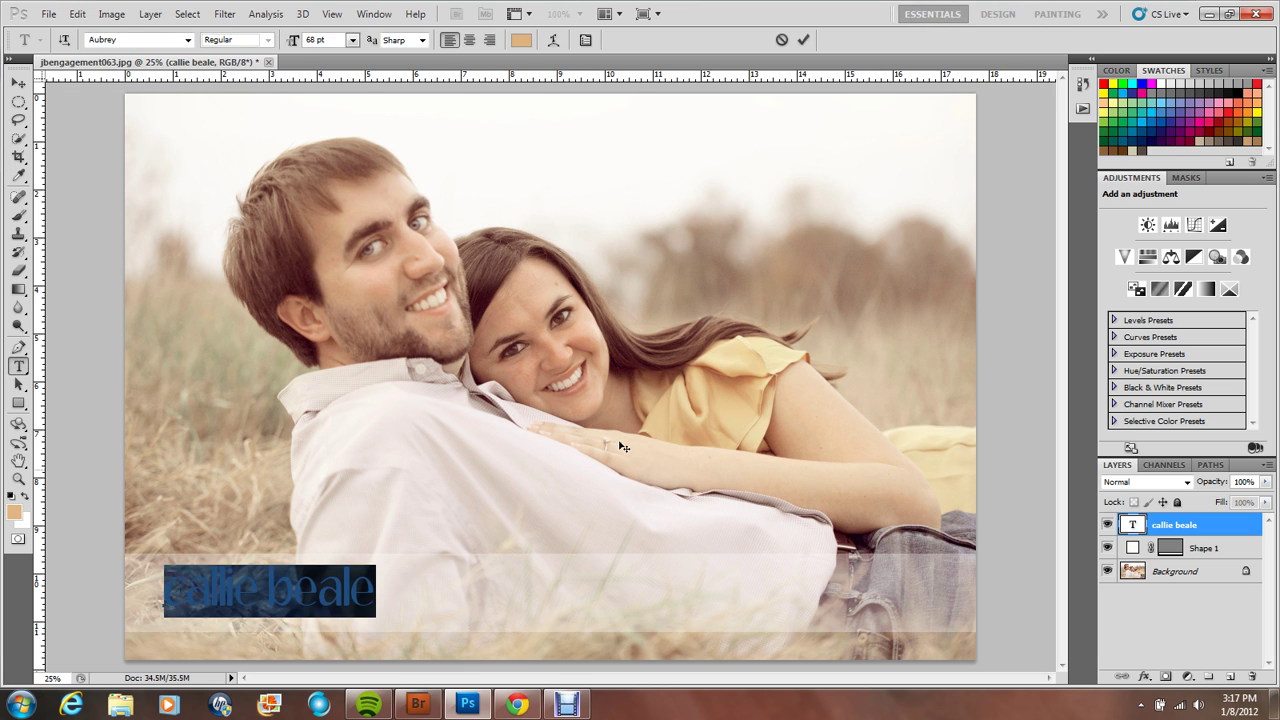
# Recolour the callie beale lettering to warm brown #9e7d47.
pyautogui.click(520, 40)
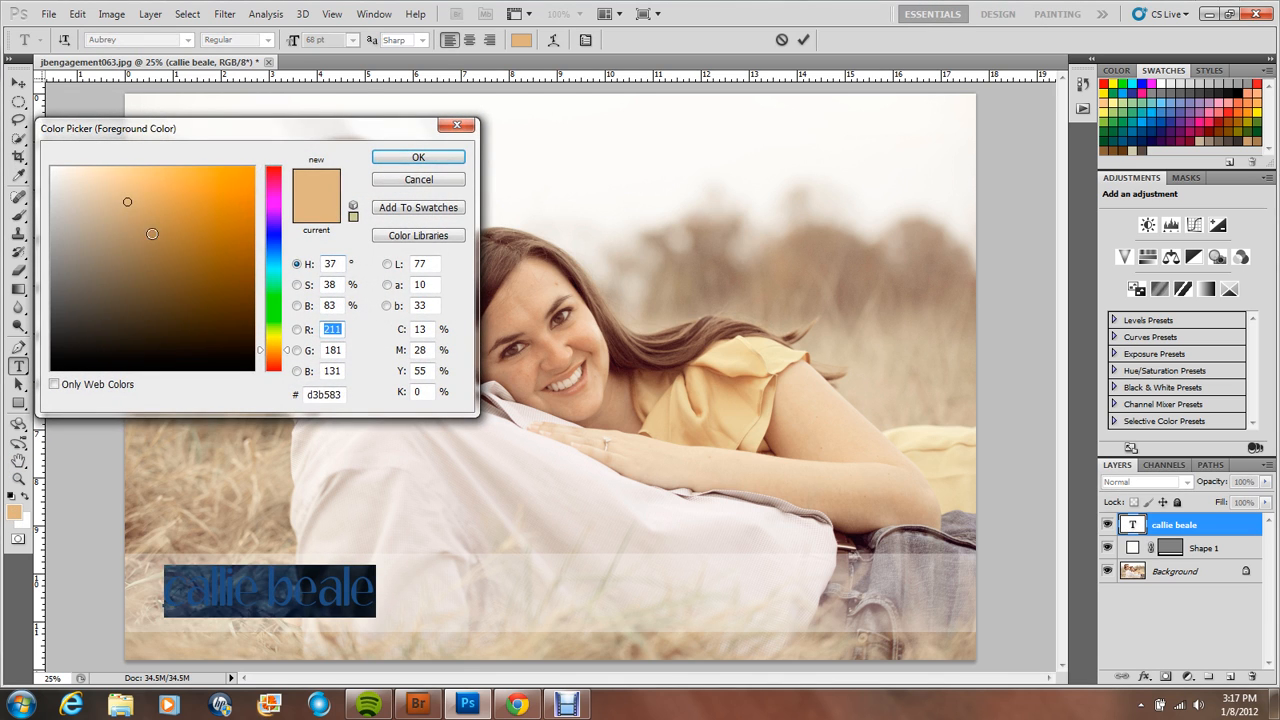
pyautogui.click(160, 240)
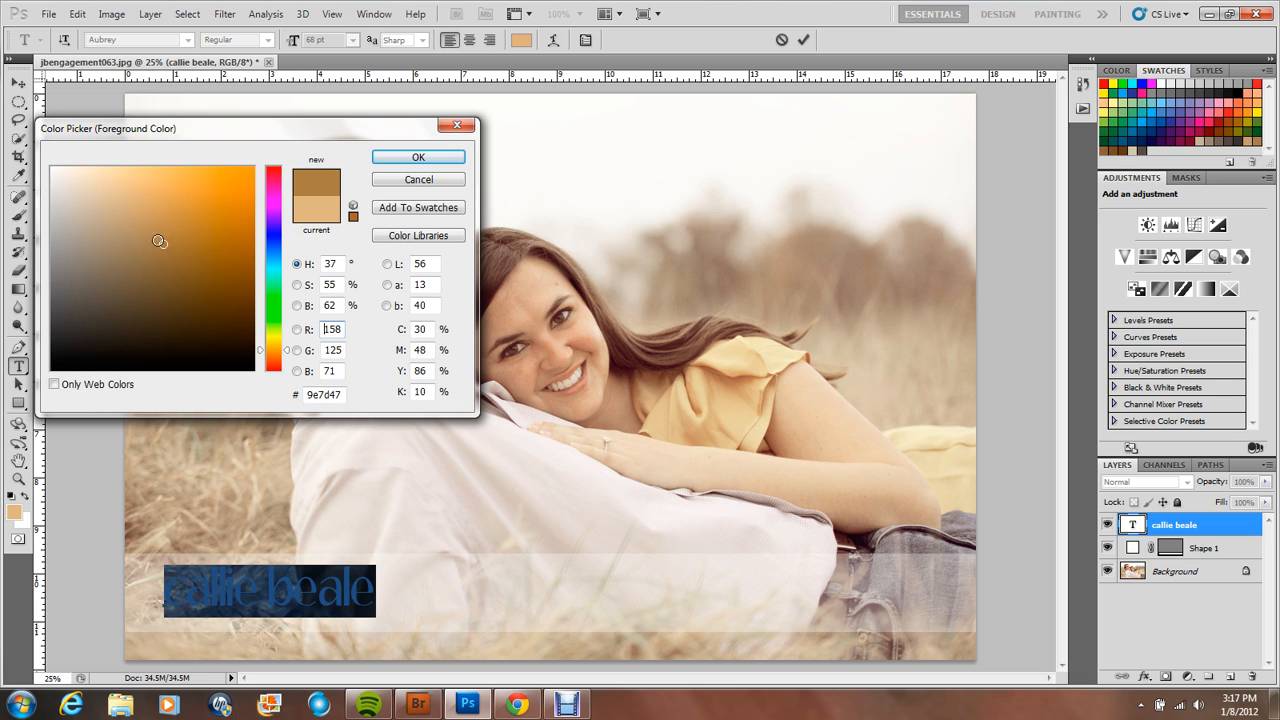
pyautogui.click(184, 250)
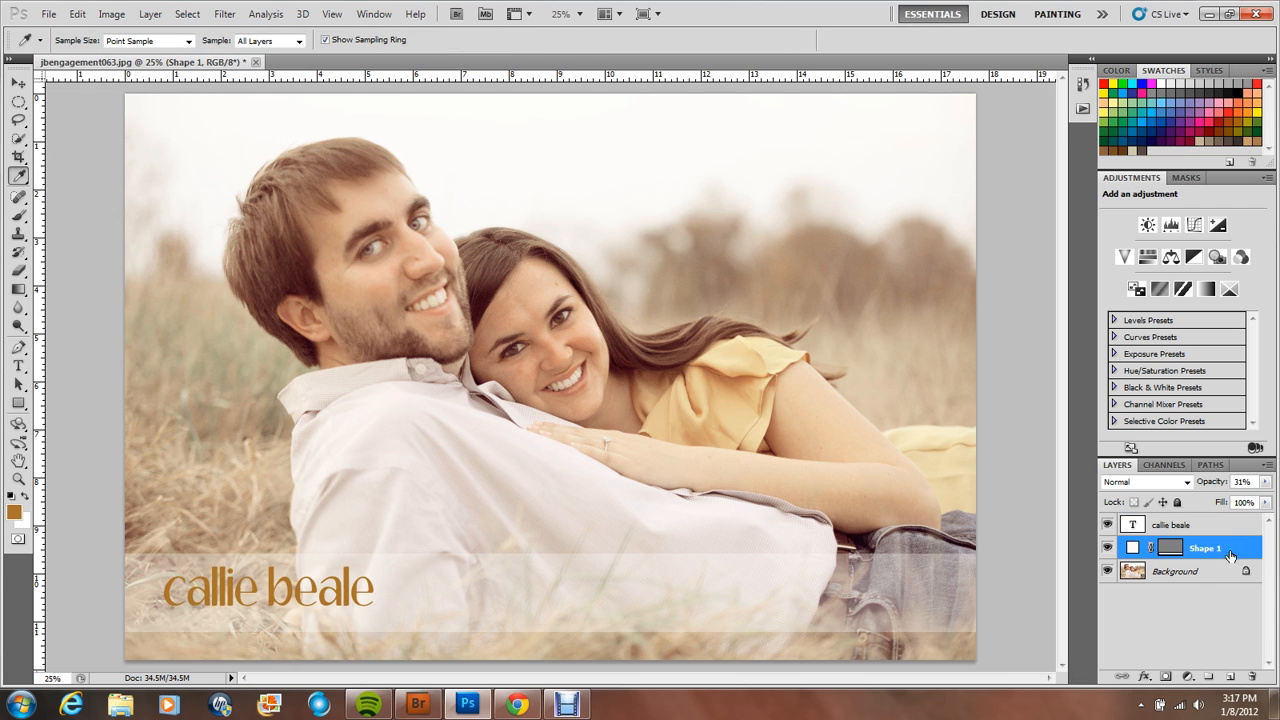
pyautogui.moveTo(1184, 524)
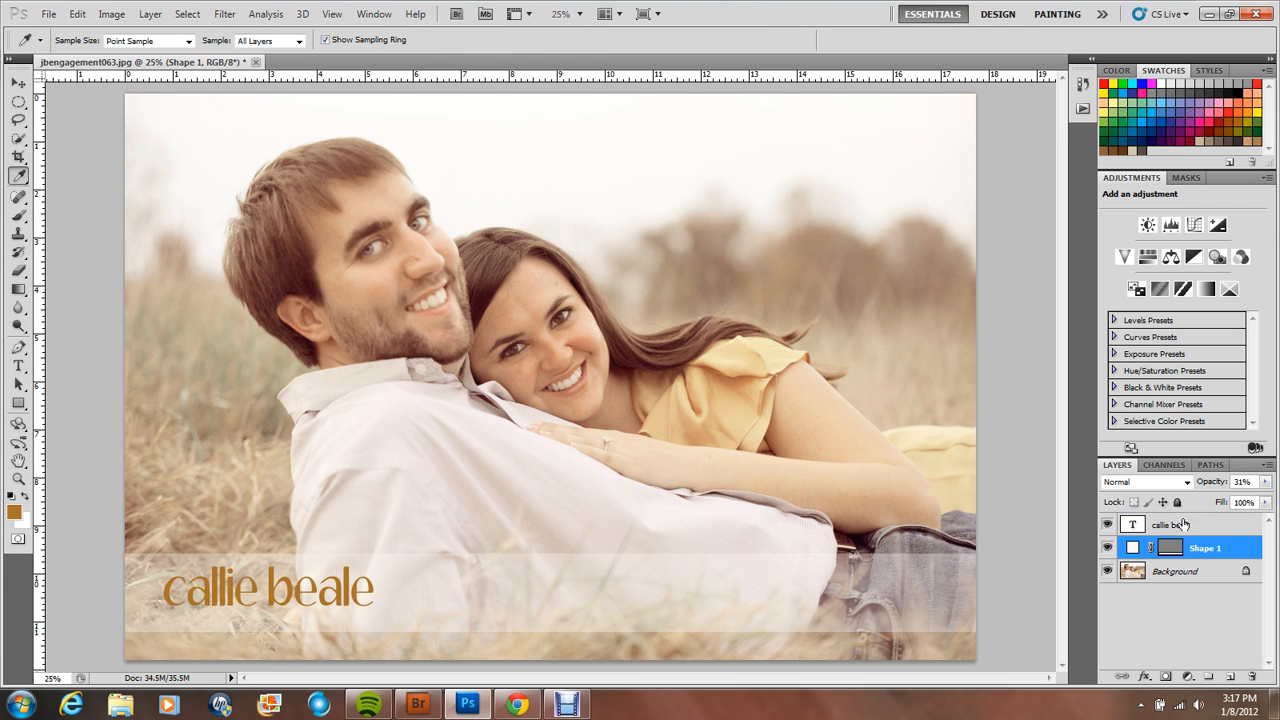
pyautogui.click(1172, 524)
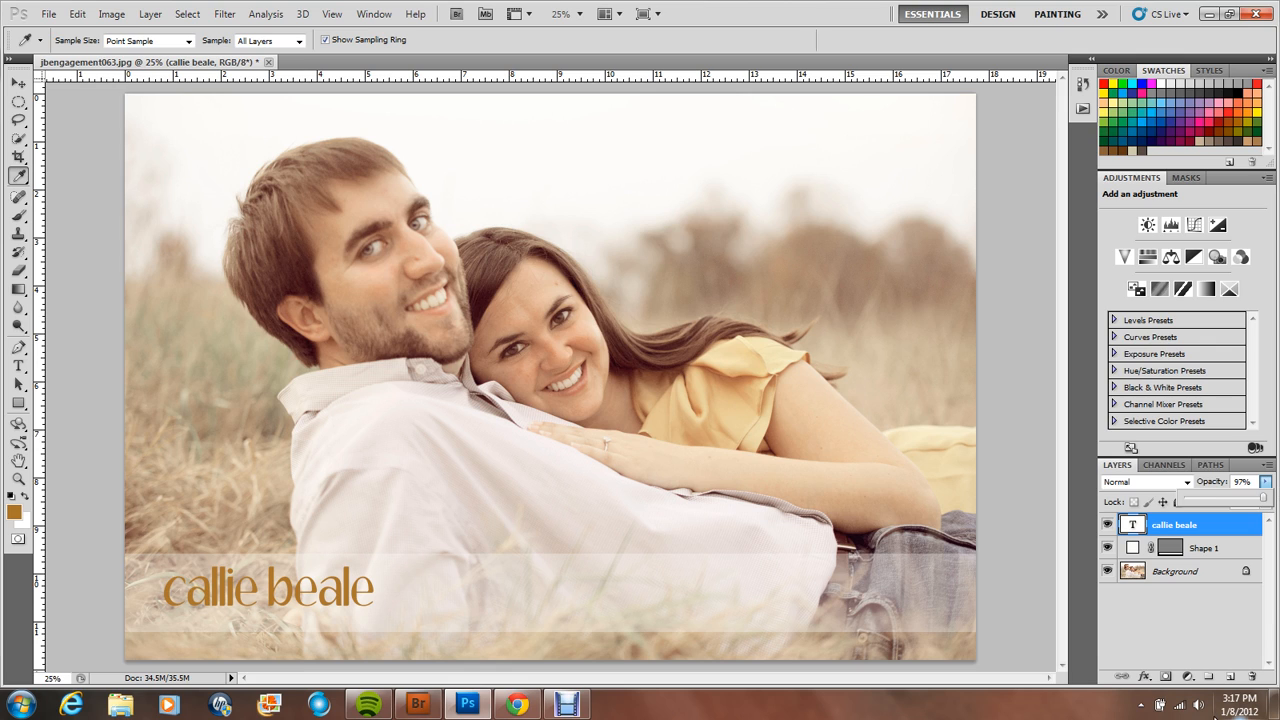
pyautogui.click(1256, 502)
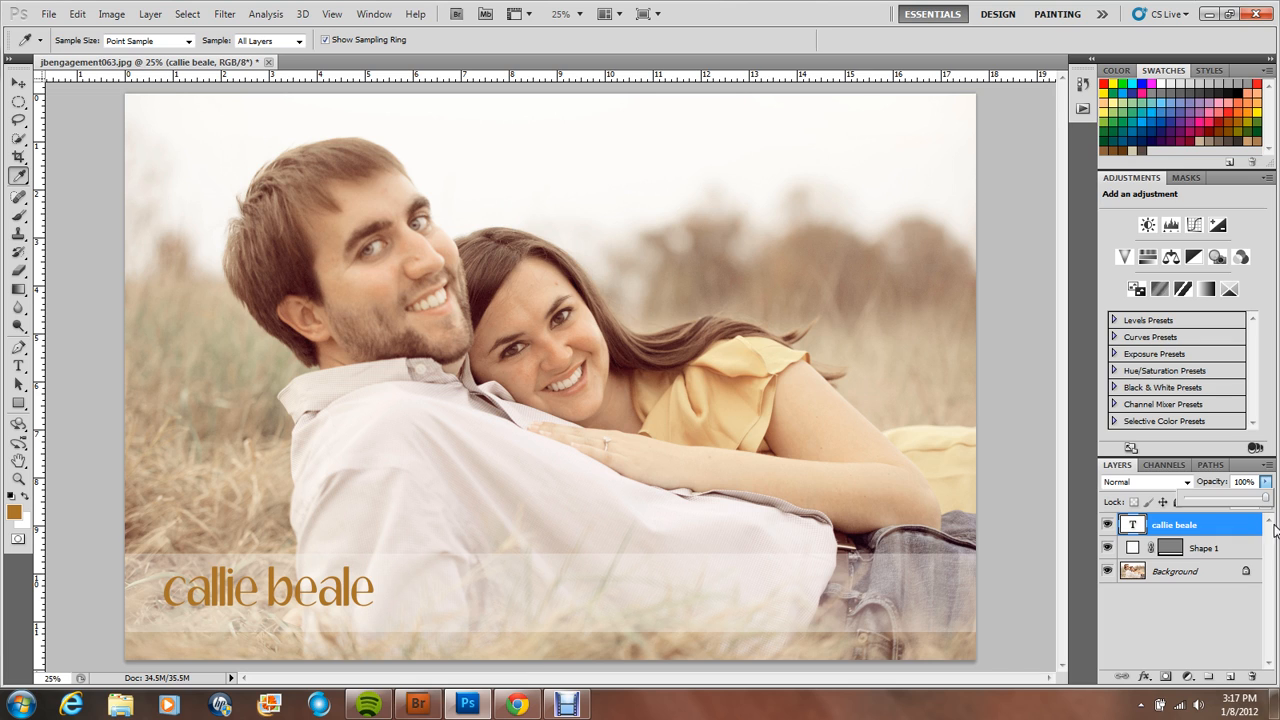
pyautogui.moveTo(938, 518)
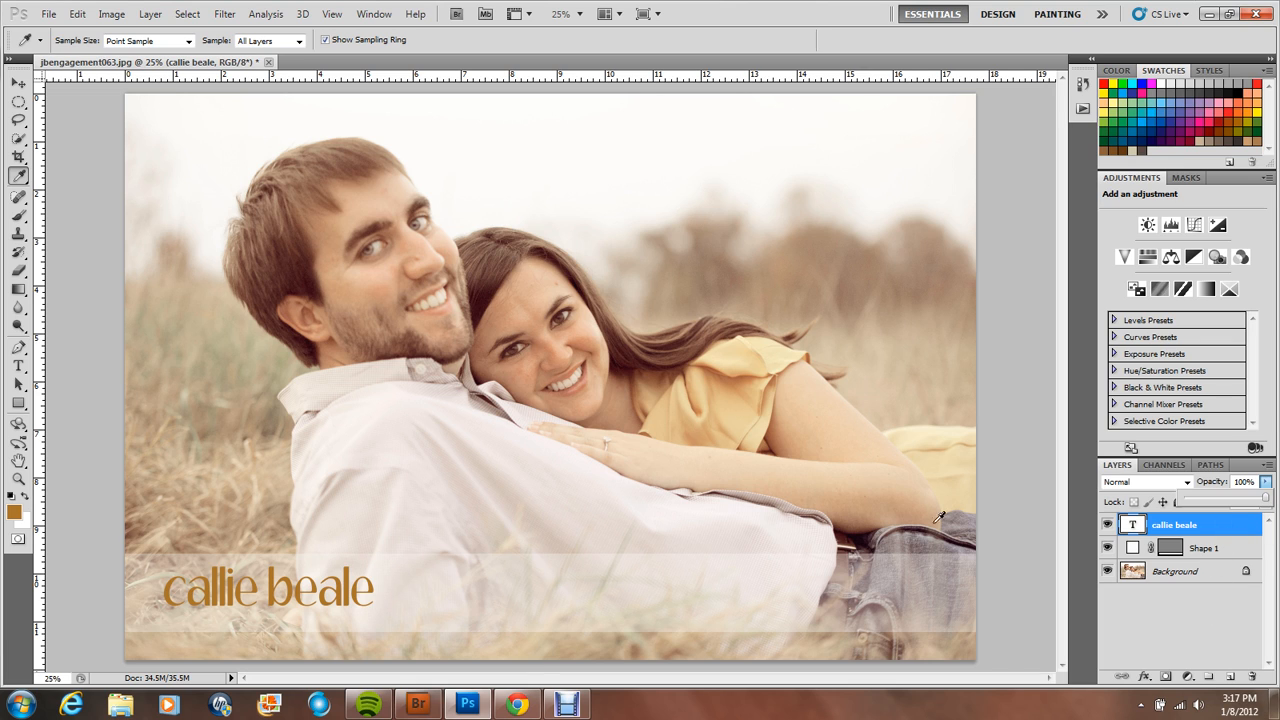
pyautogui.click(1204, 548)
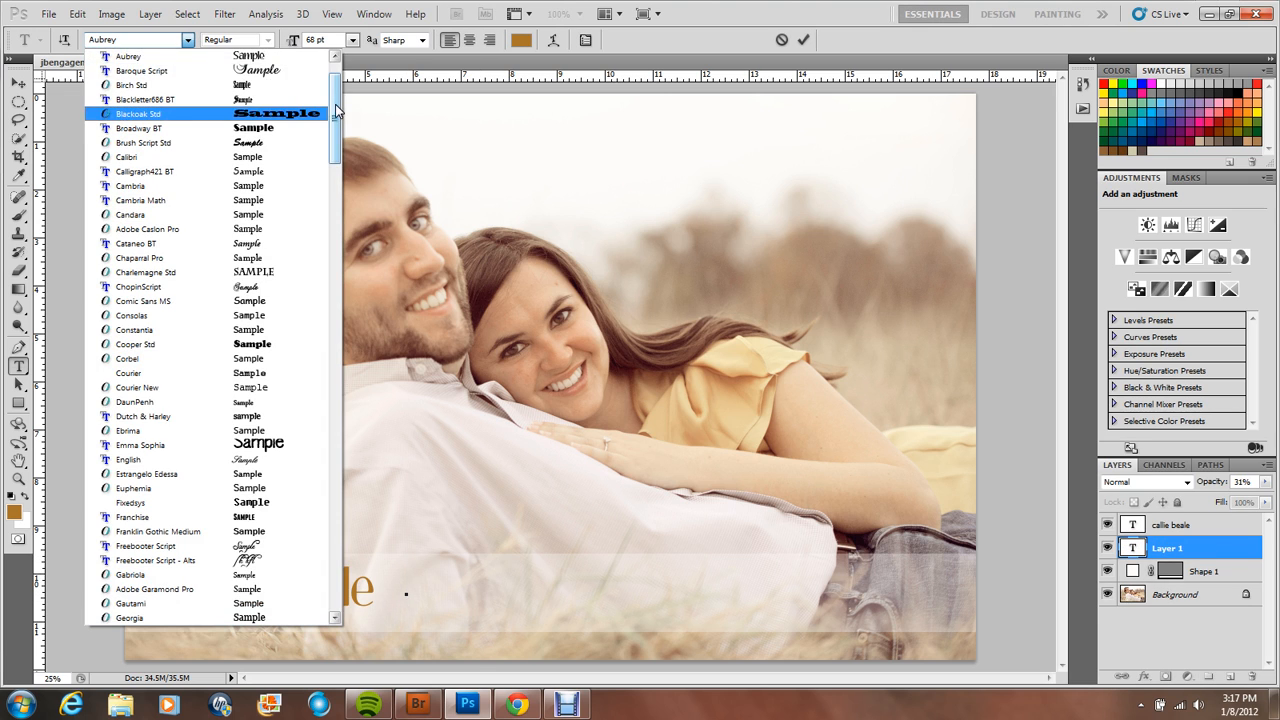
# Type 'photography' in Kozuka Gothic Pr6N BL beside callie beale.
pyautogui.scroll(-3)
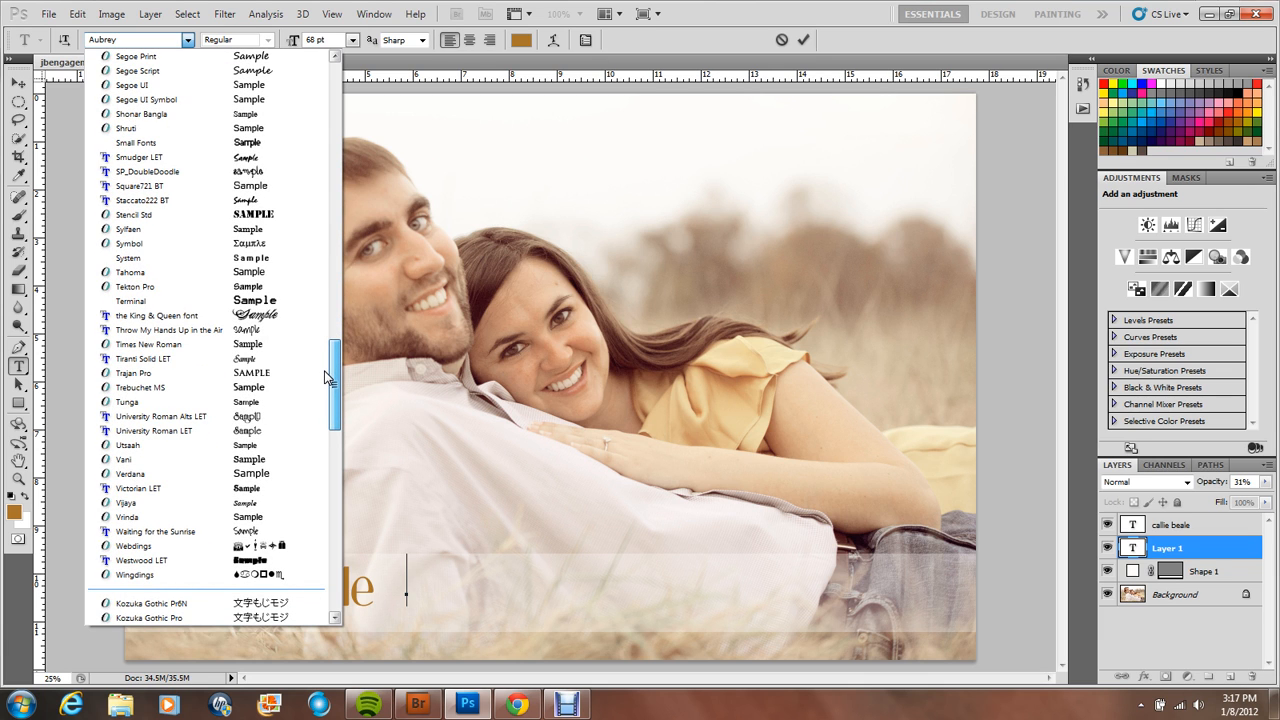
pyautogui.scroll(-3)
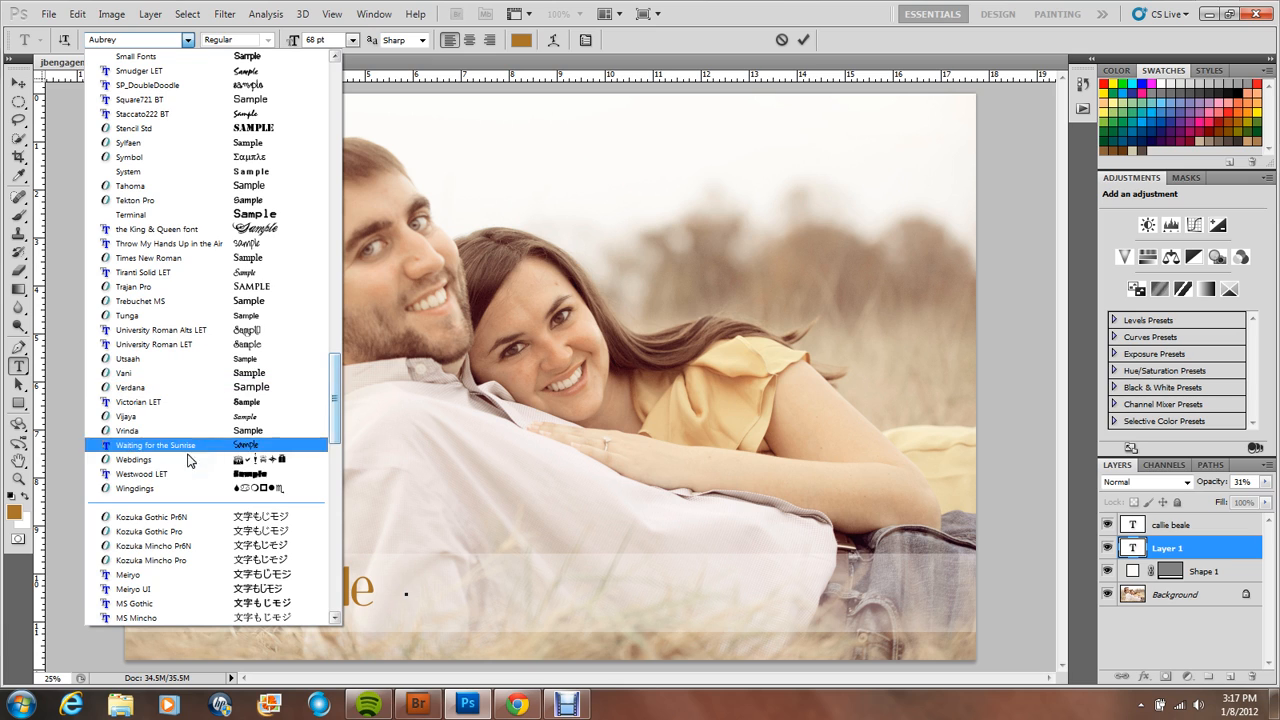
pyautogui.click(152, 516)
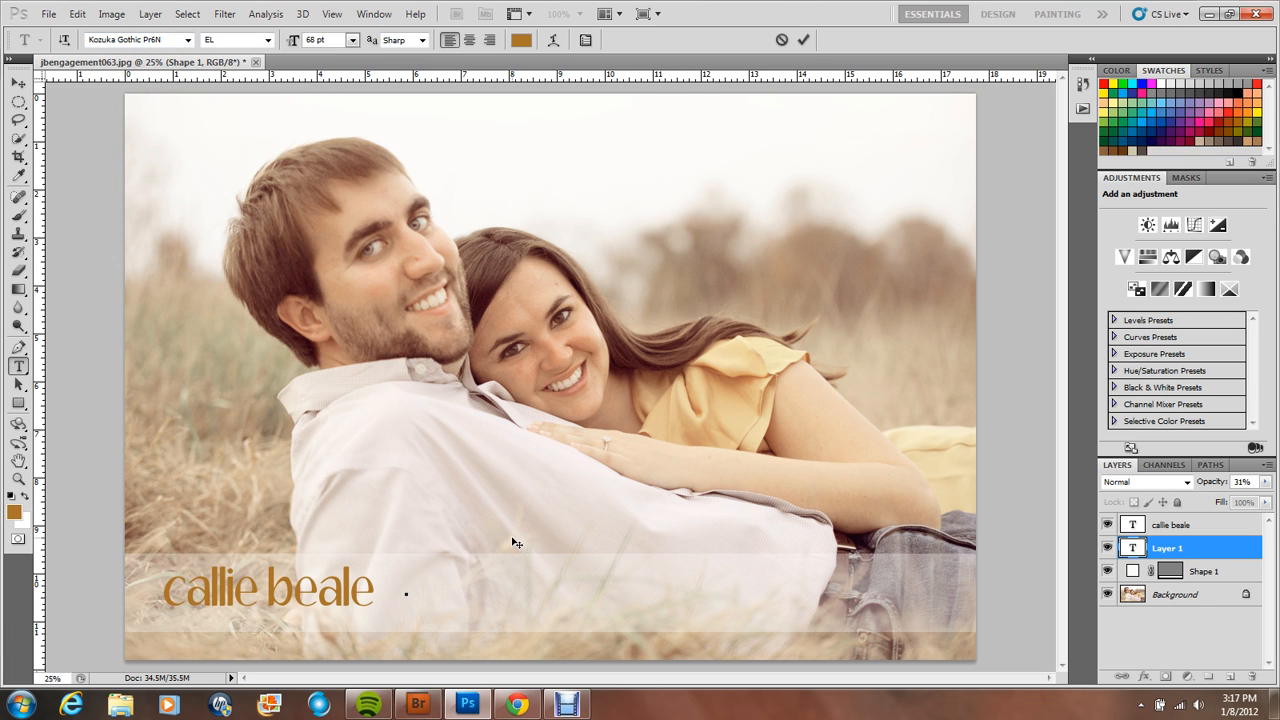
pyautogui.write('pho')
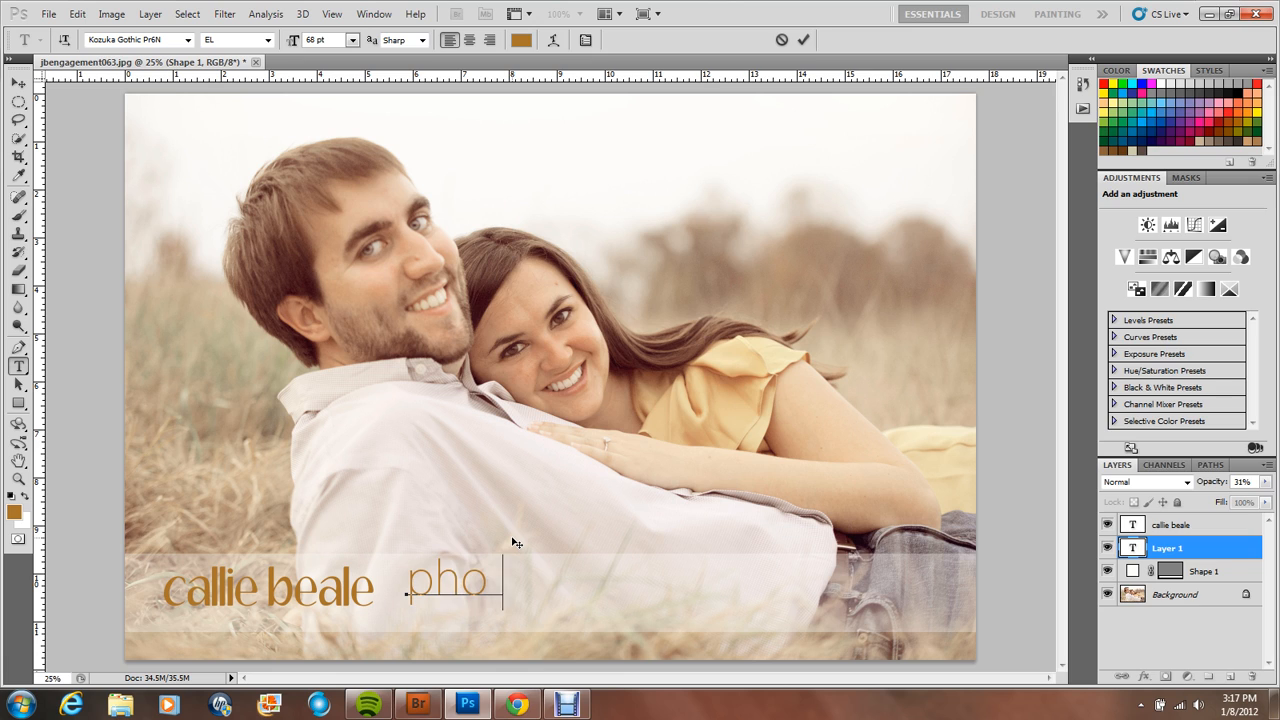
pyautogui.write('tography')
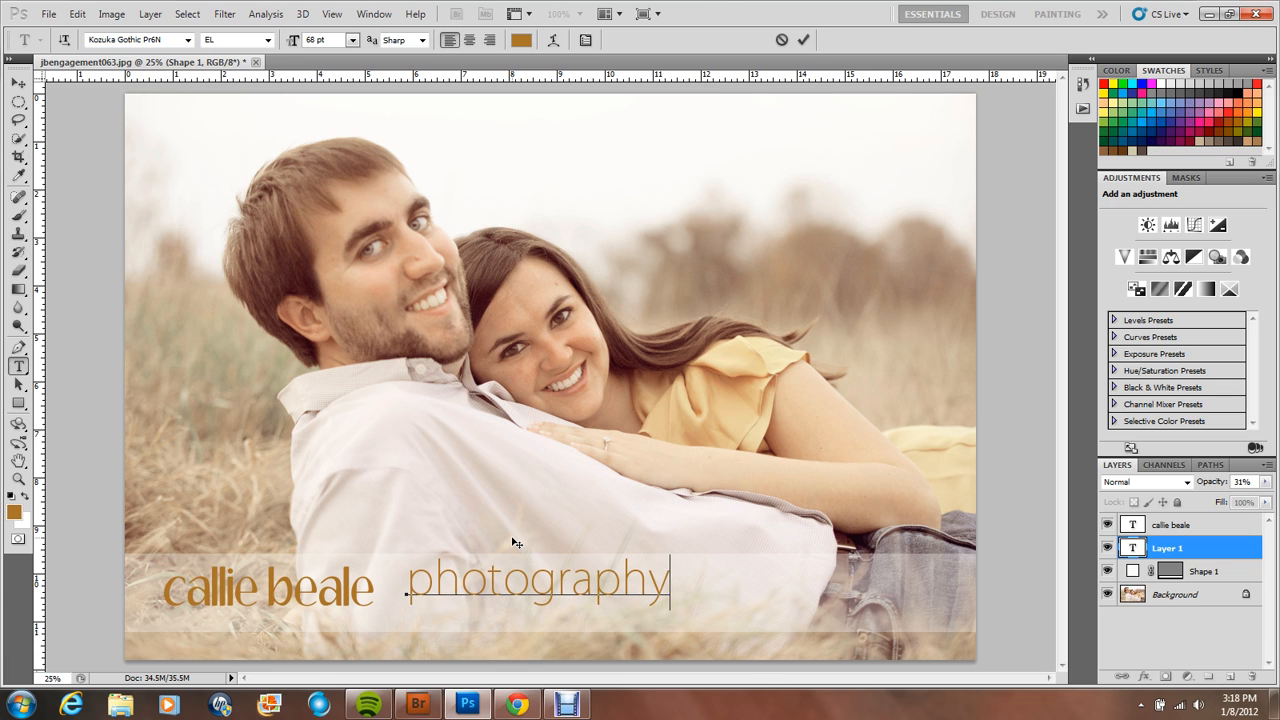
pyautogui.moveTo(1096, 612)
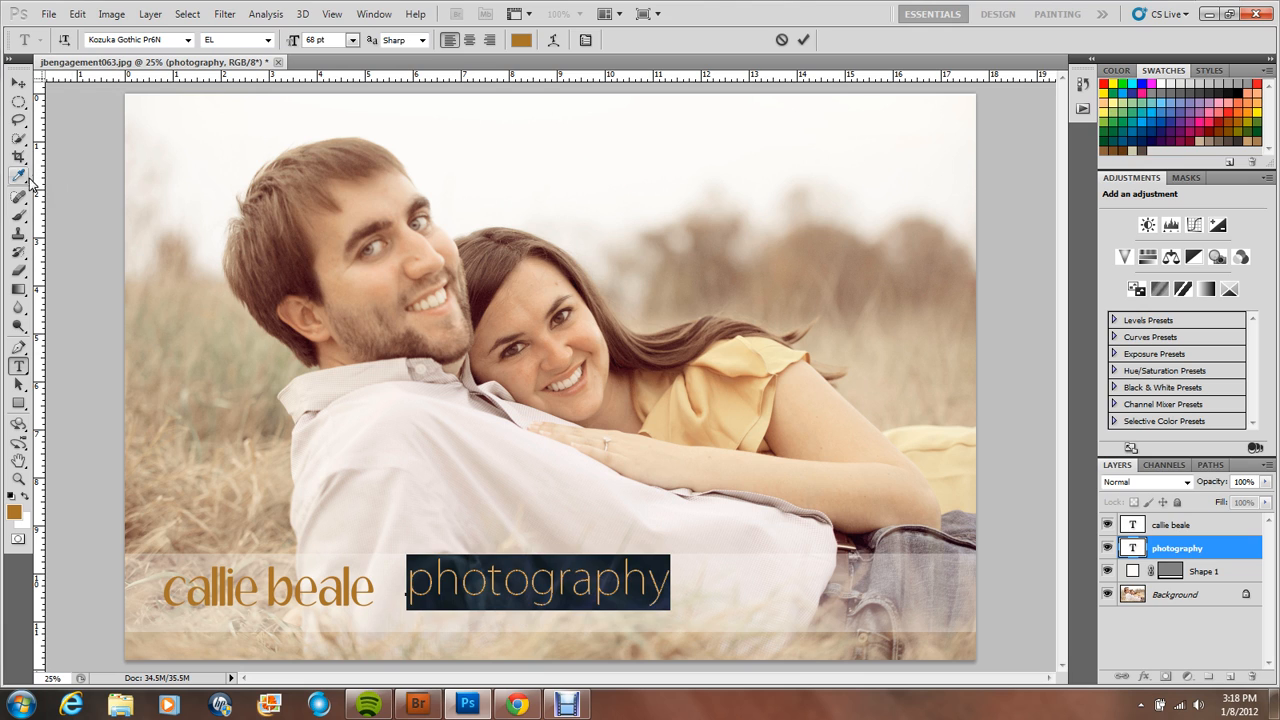
# Make photography brown #706357 at 36 pt and tuck it beneath callie beale.
pyautogui.click(18, 176)
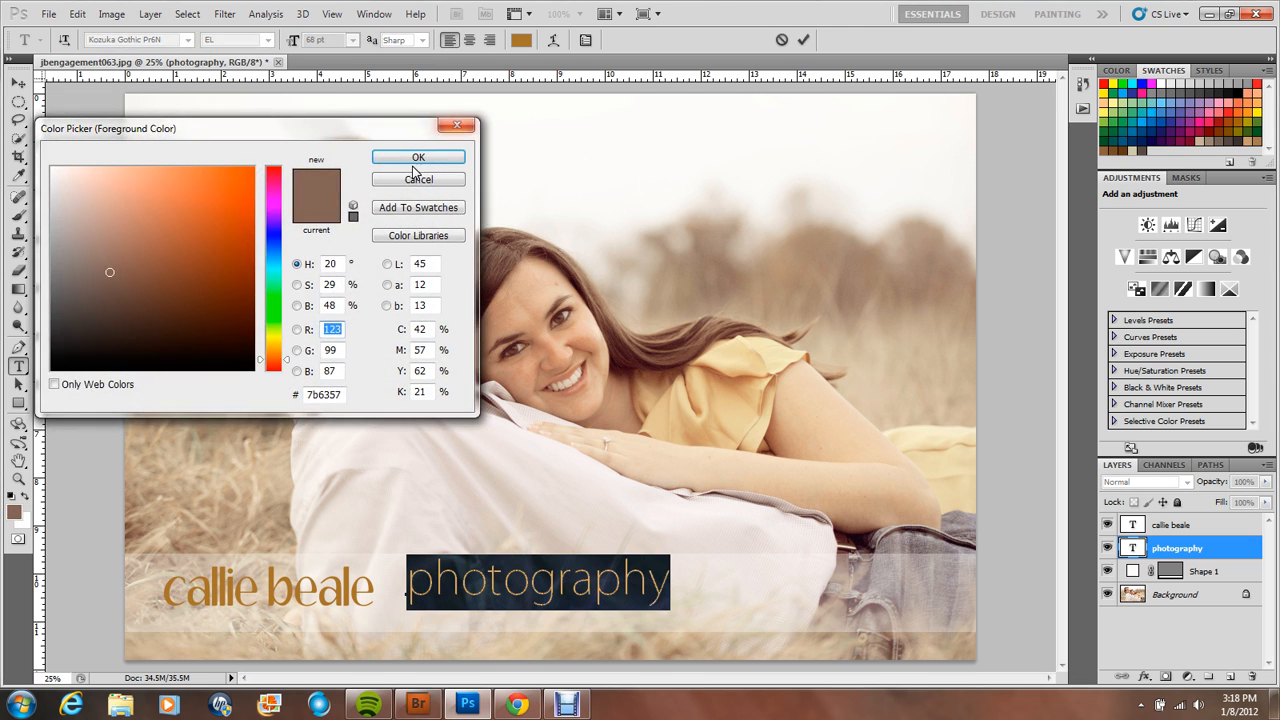
pyautogui.click(418, 156)
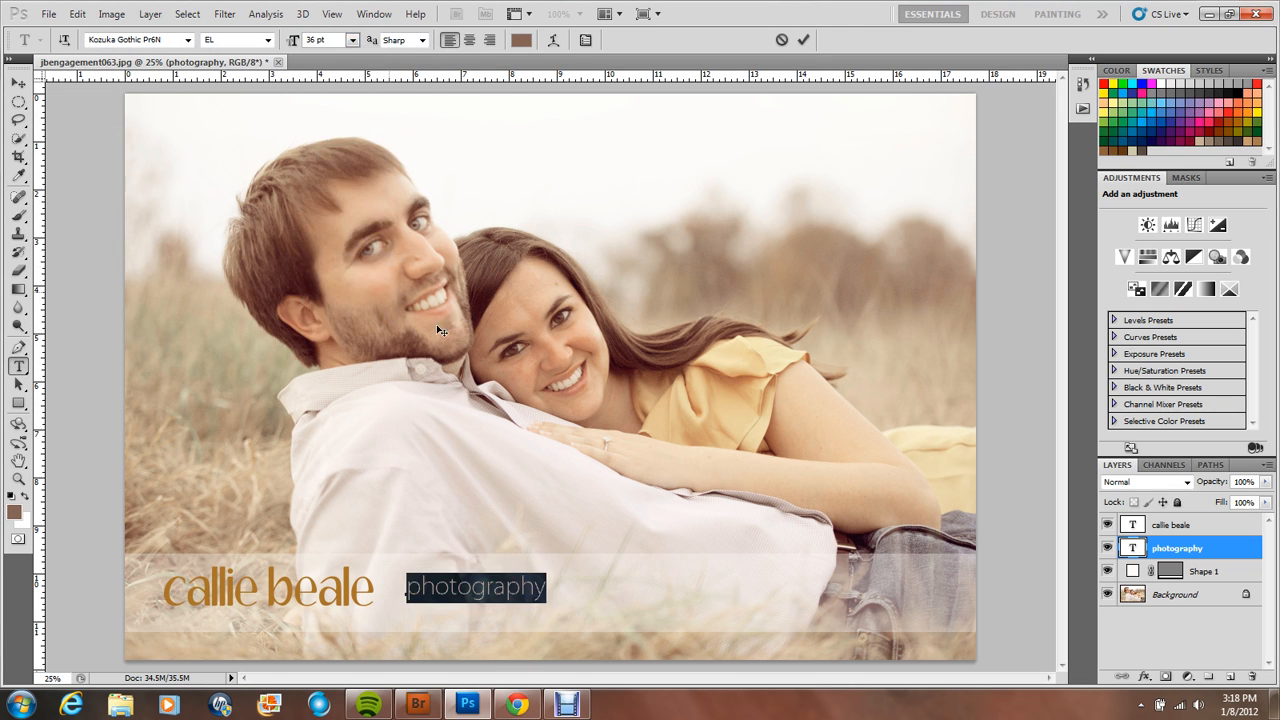
pyautogui.click(18, 84)
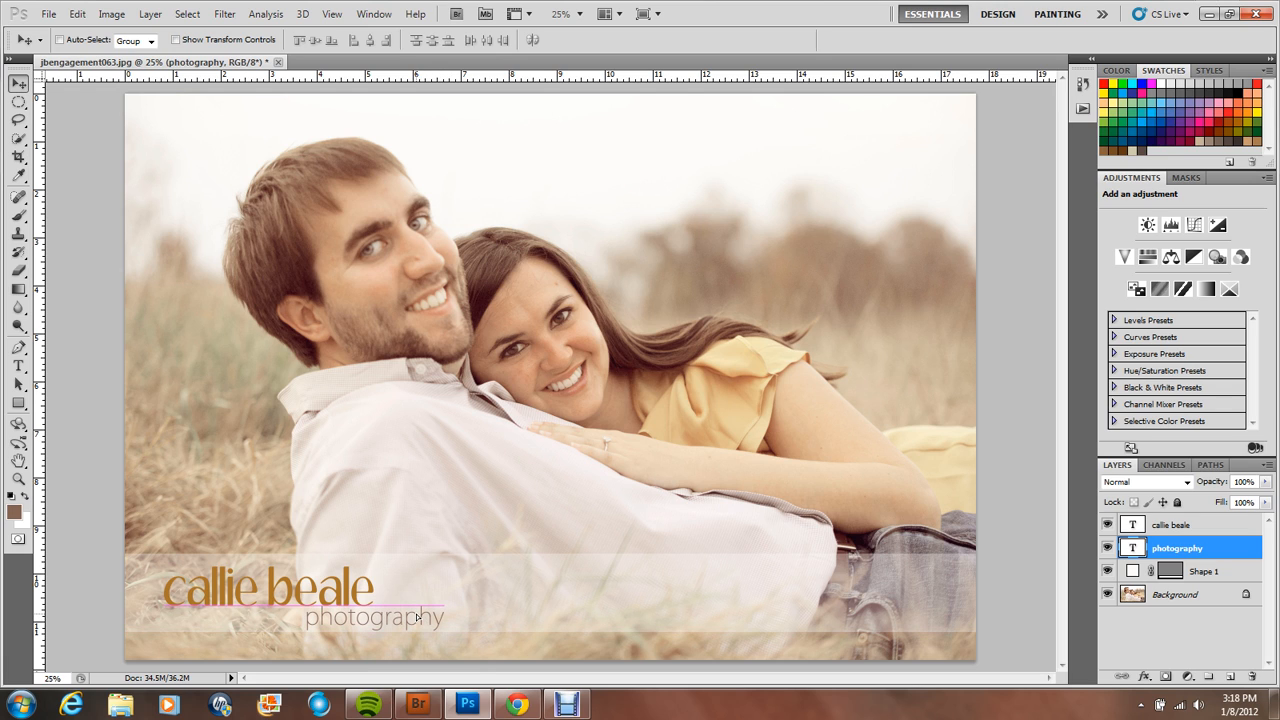
# Flatten the band and both text layers into a single Background layer.
pyautogui.click(1204, 572)
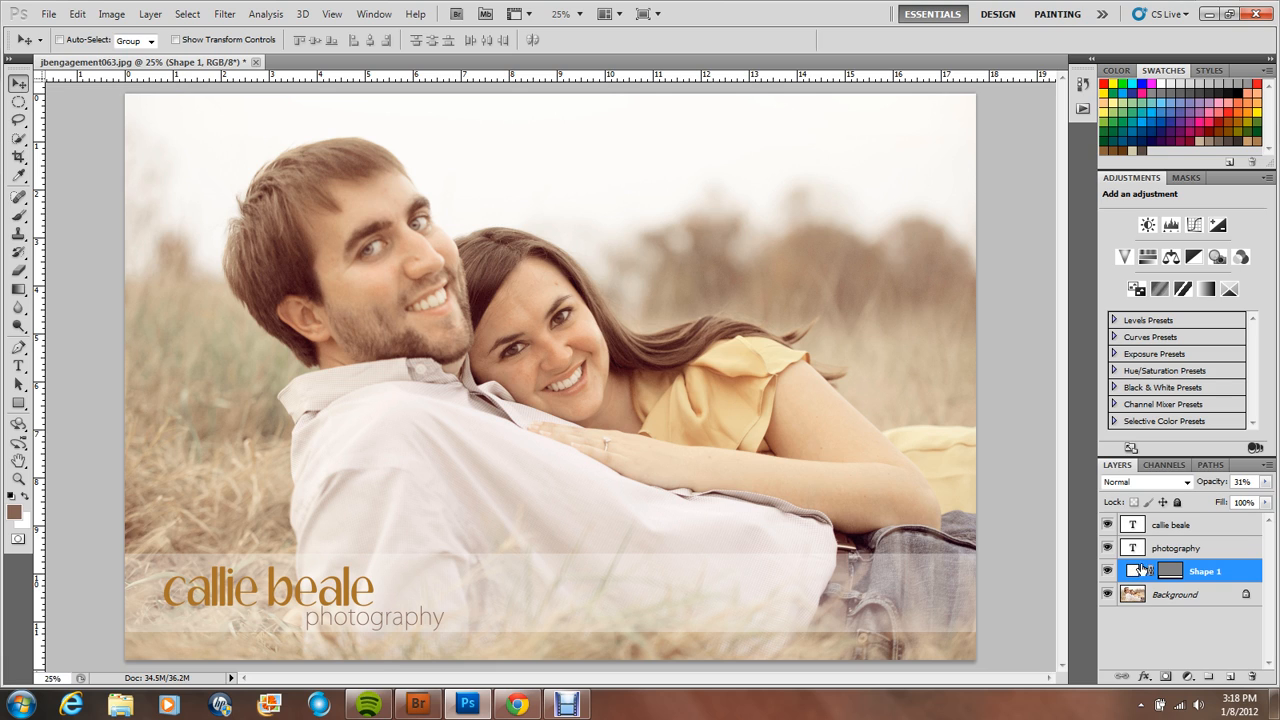
pyautogui.click(1174, 594)
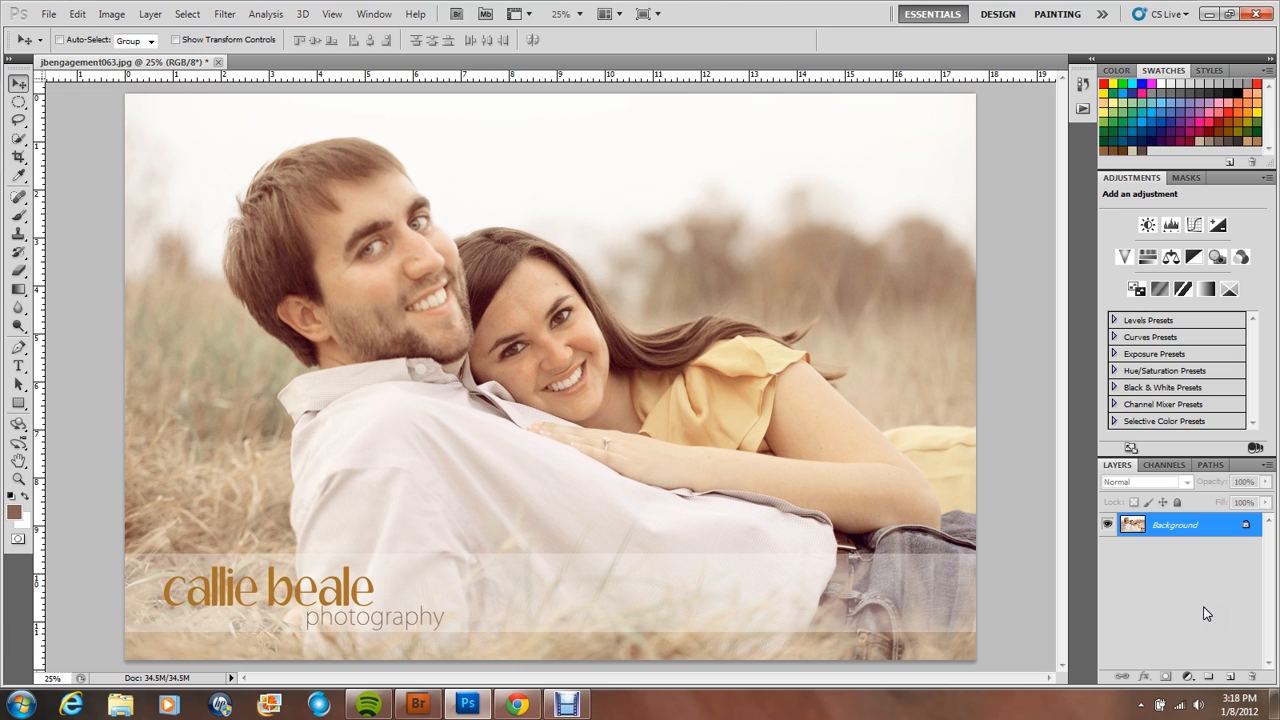
pyautogui.moveTo(1144, 578)
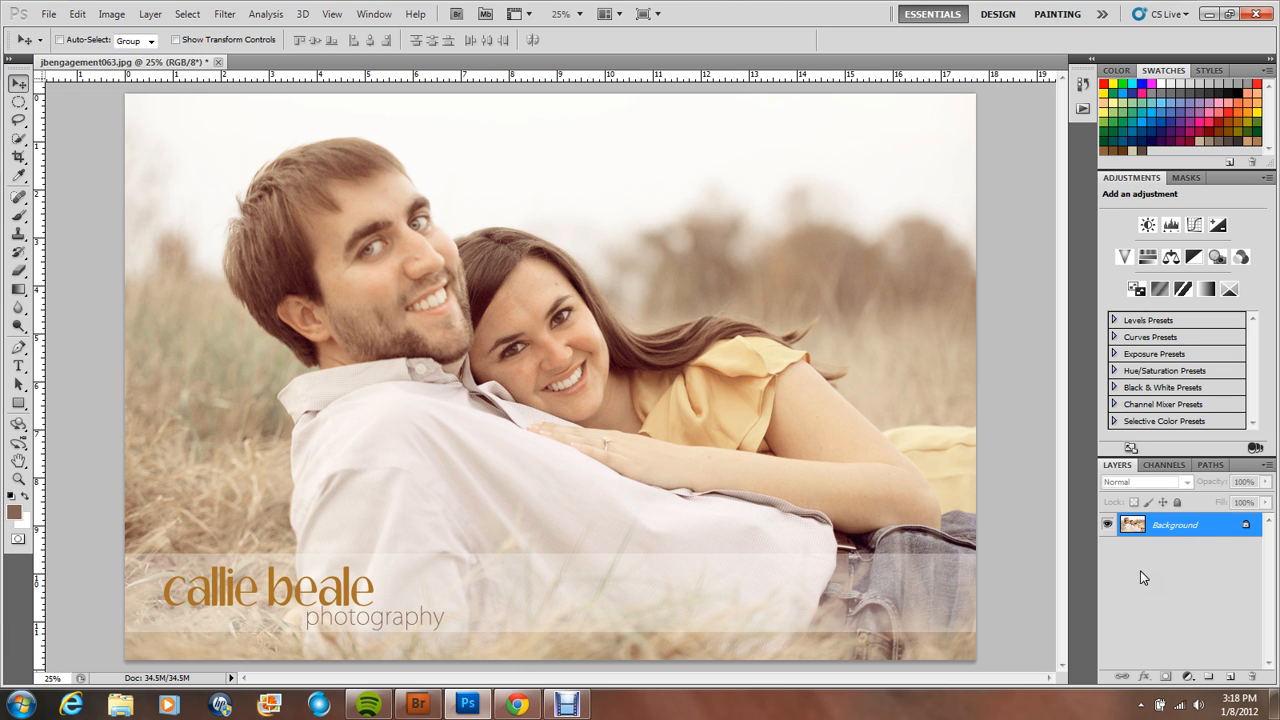
pyautogui.moveTo(820, 416)
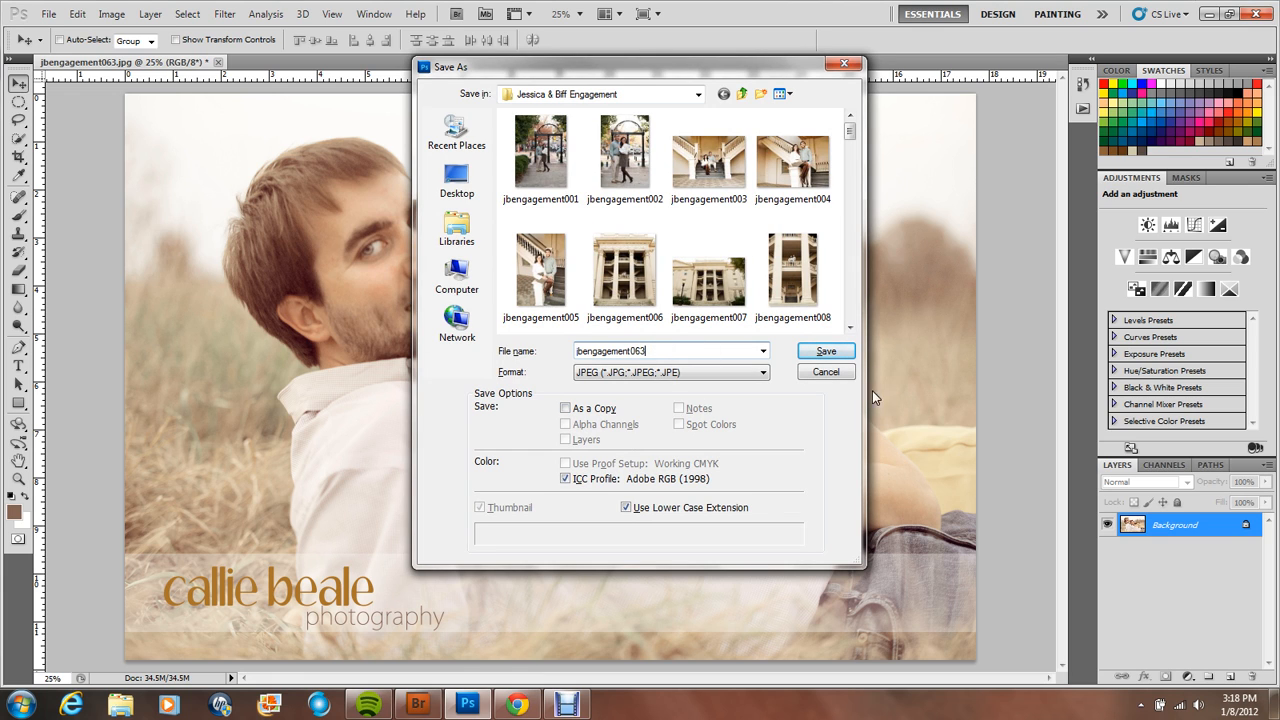
# Save the flattened photo as a JPEG and confirm the JPEG options.
pyautogui.click(824, 350)
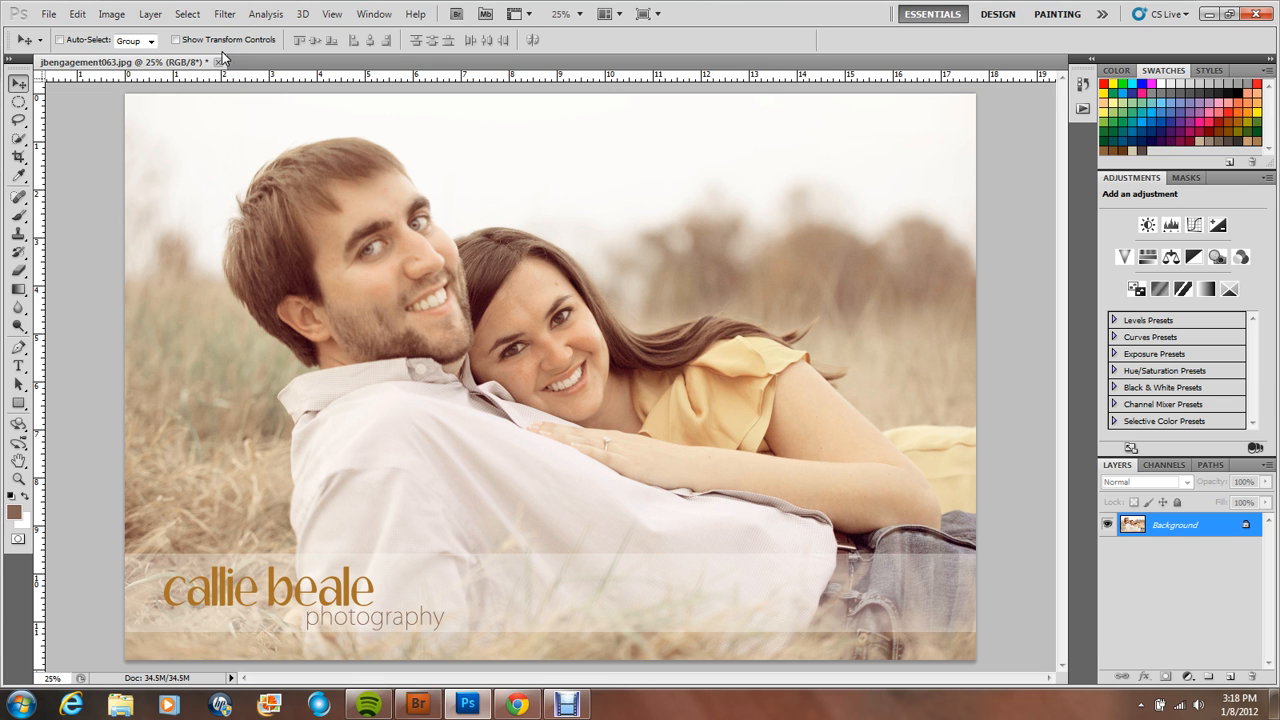
pyautogui.click(568, 704)
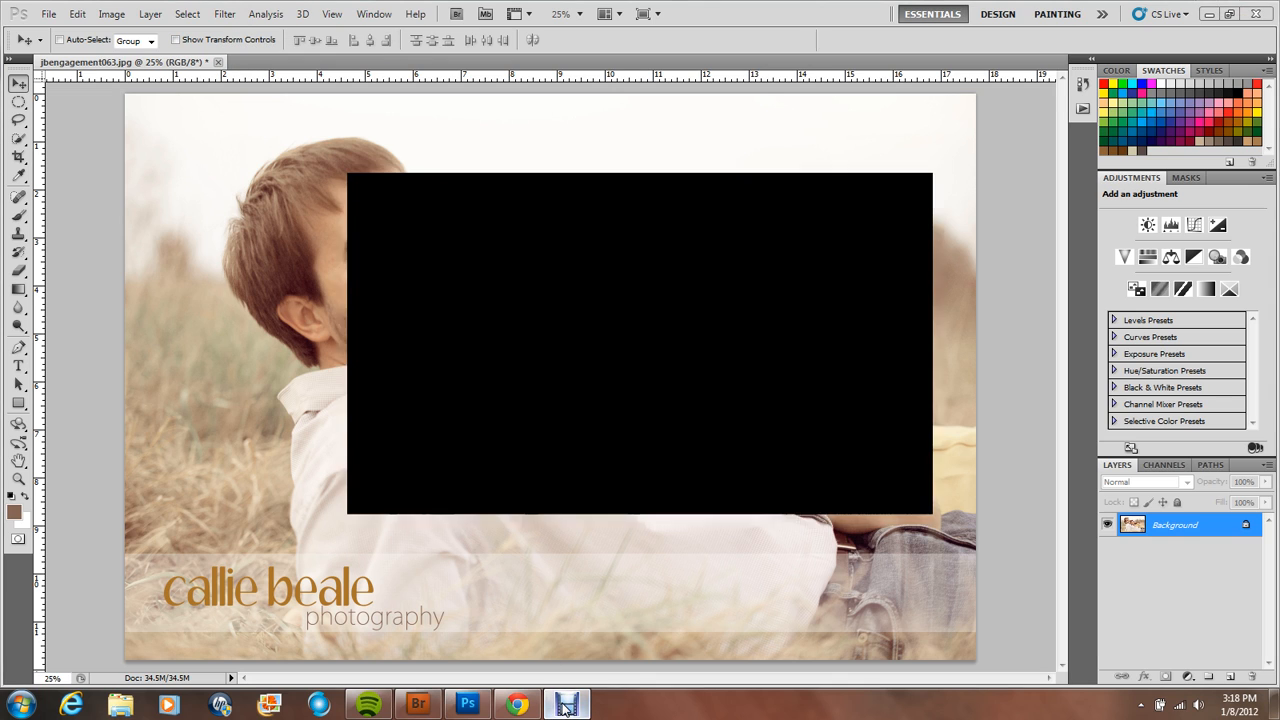